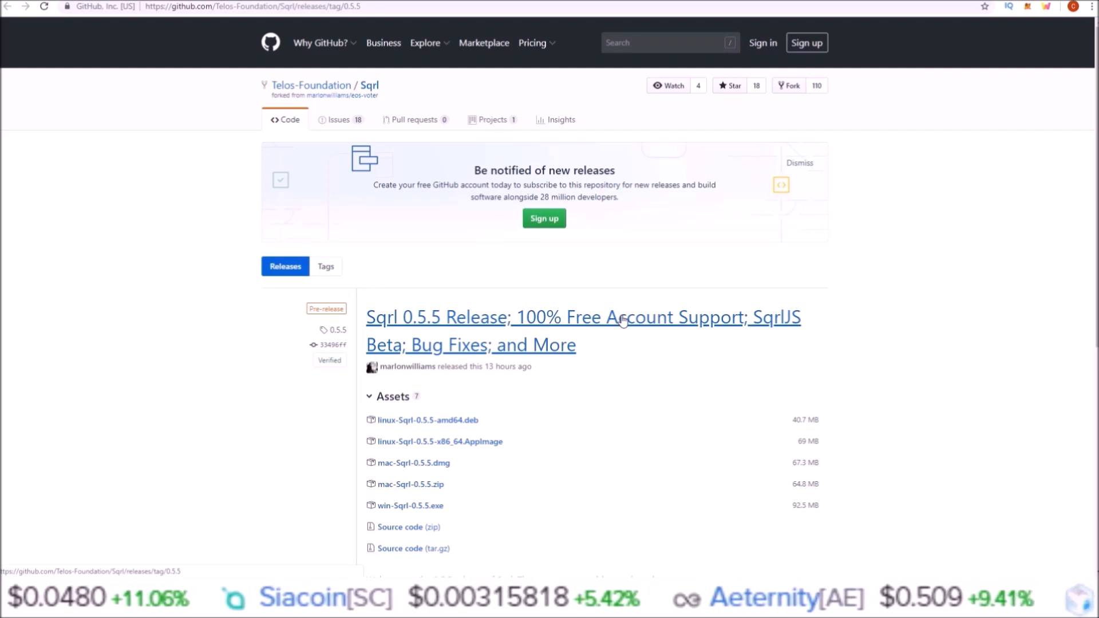
Step: Choose Create New Account to launch the account request wizard at its name-and-keys step
scroll(down, 3)
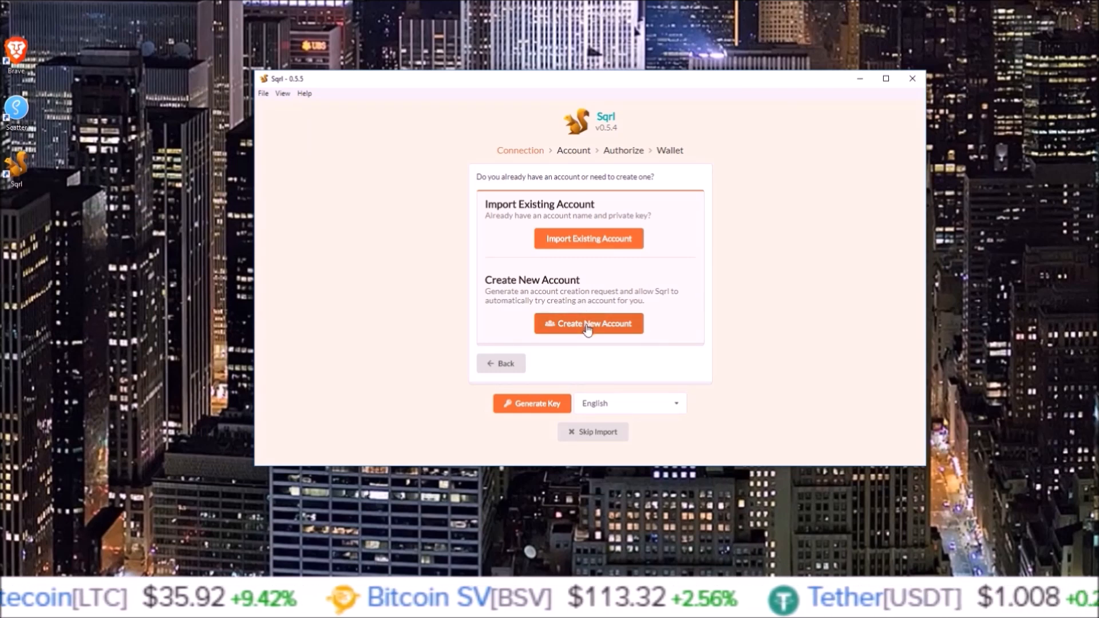
click(589, 323)
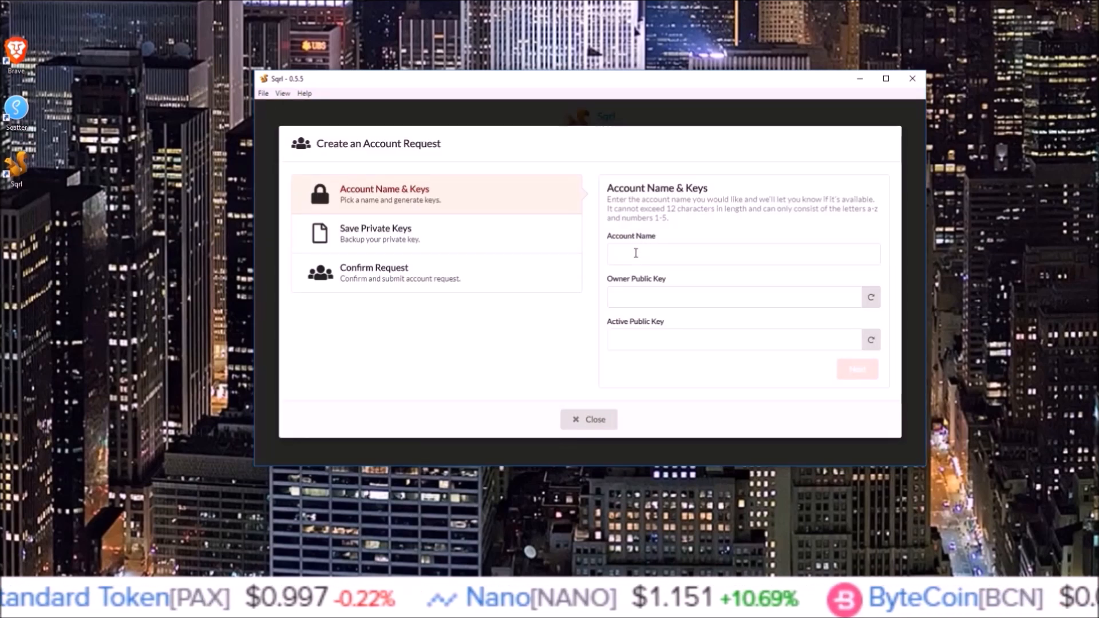
Step: Generate the owner and active public keys, leaving the account name field focused but empty
click(742, 254)
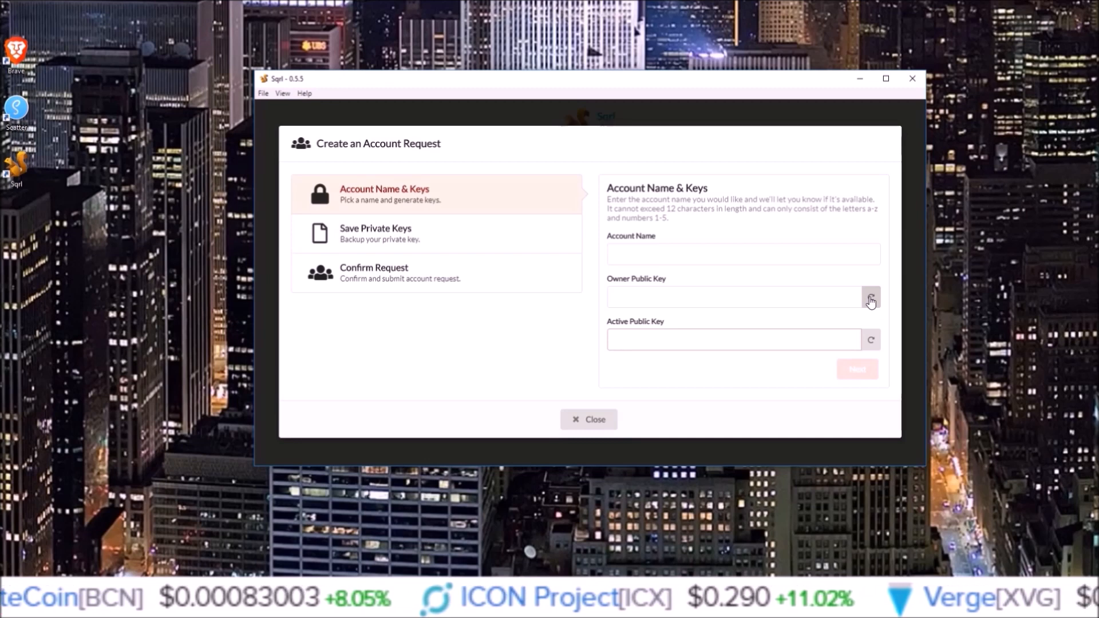
click(870, 297)
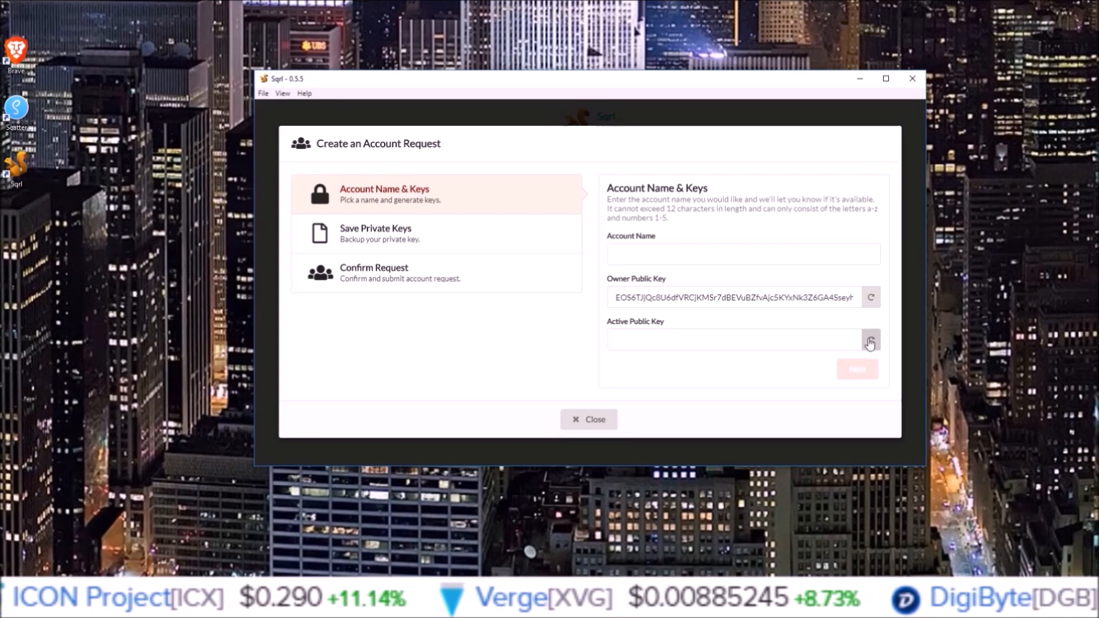
click(871, 342)
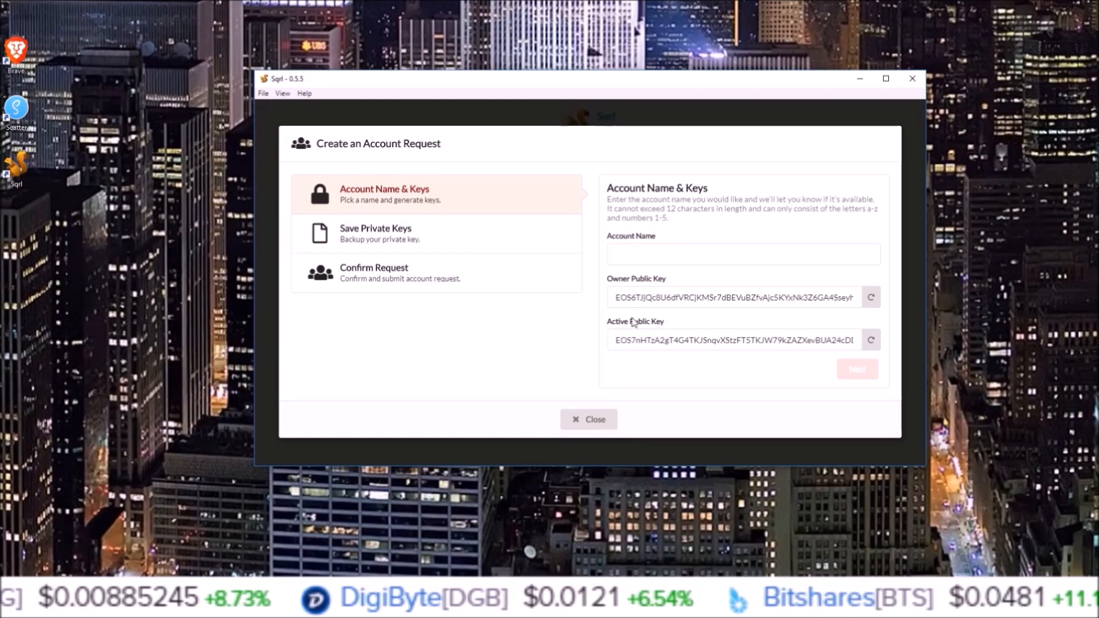
mouse_move(660, 313)
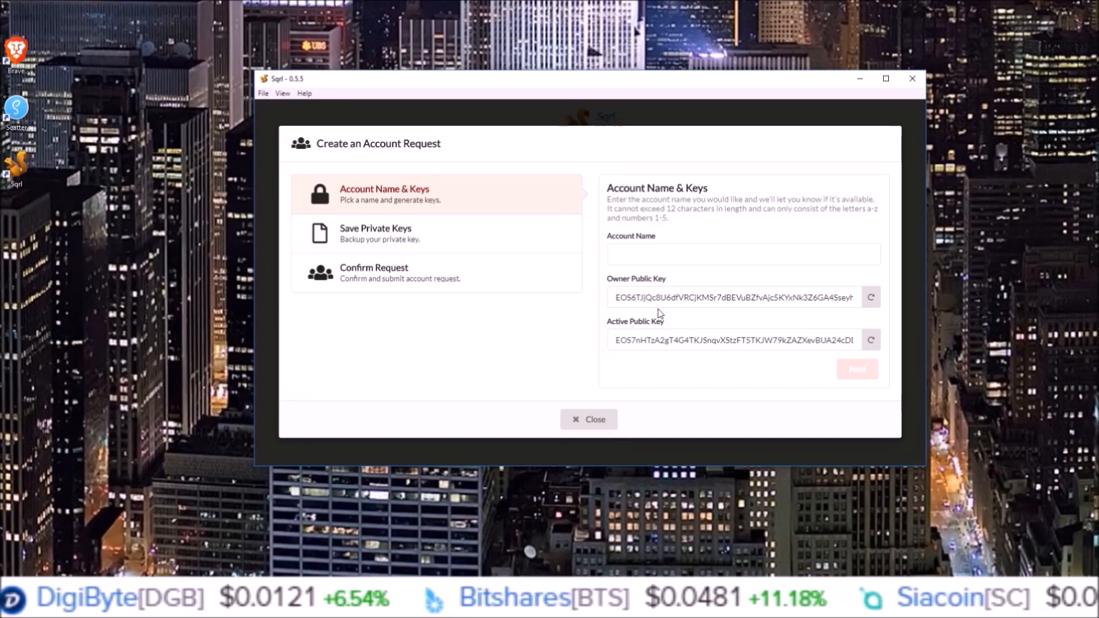
click(742, 254)
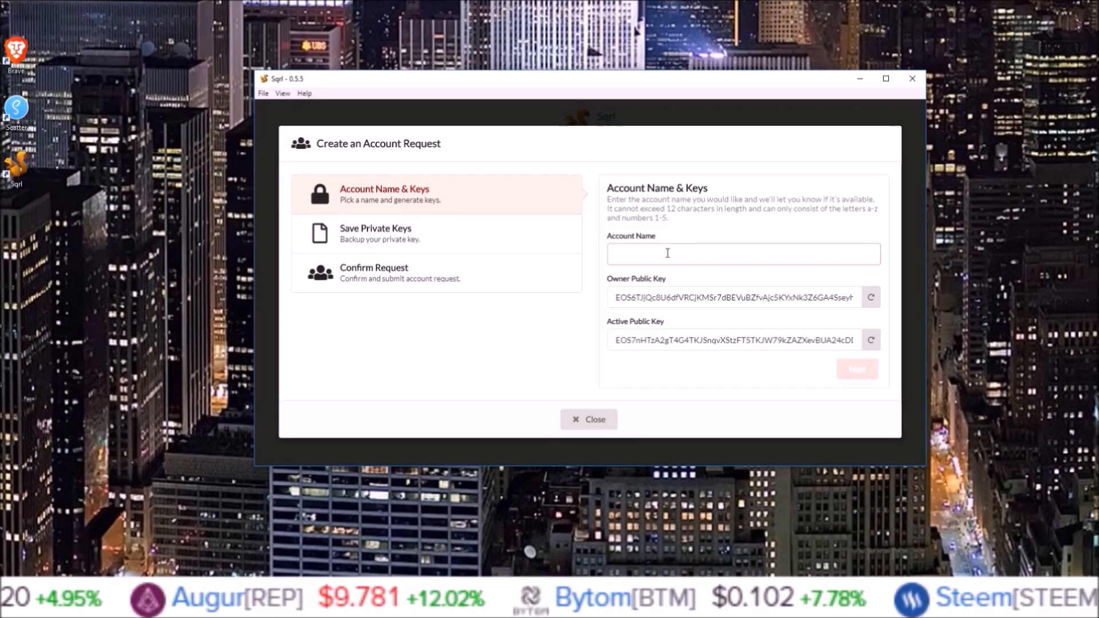
Step: Replace the taken name 'hezismzwguge' with '12charactername' and continue to the key backup step
text(hezismzwguge)
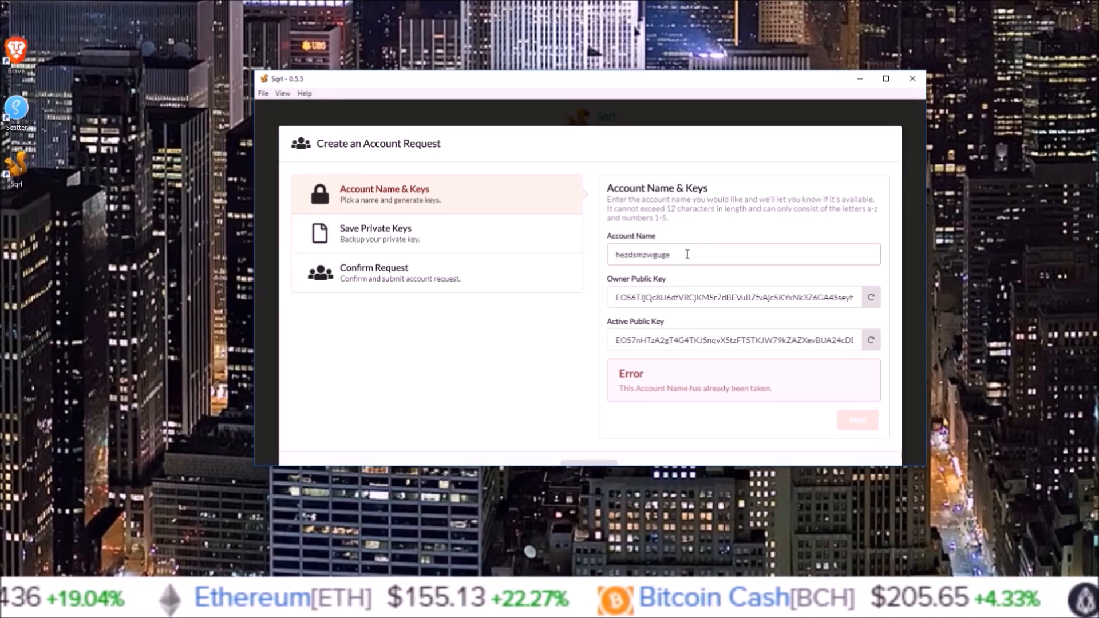
double_click(641, 254)
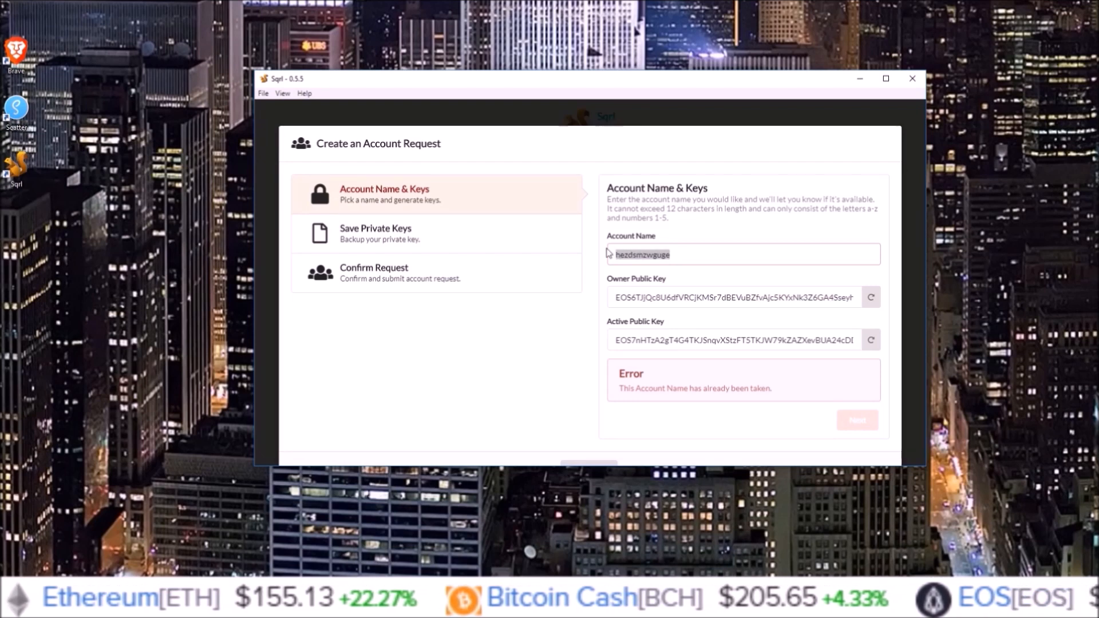
text(12charactername)
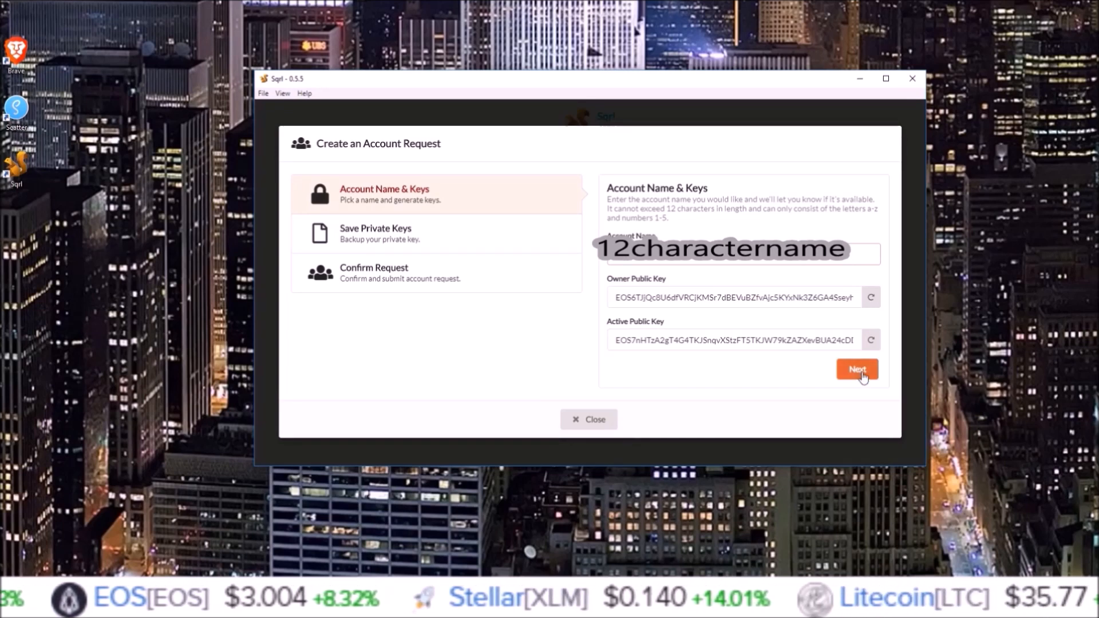
click(857, 369)
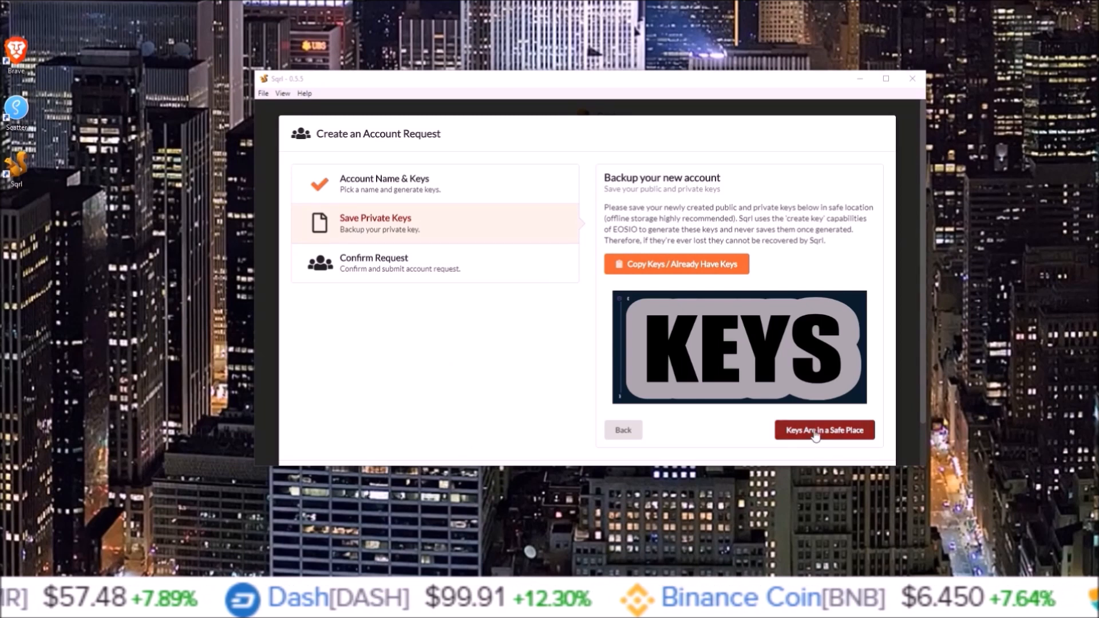
Step: Confirm the private keys are in a safe place, reaching the confirm-request step
click(823, 429)
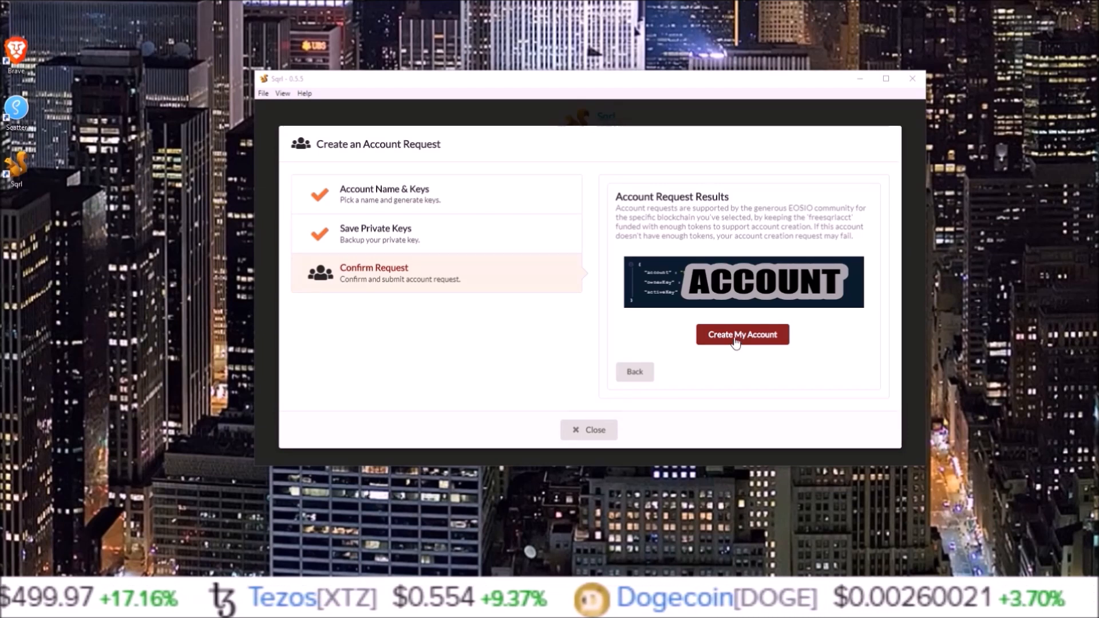
Step: Submit Create My Account, see the account-created message, and close the wizard
click(742, 334)
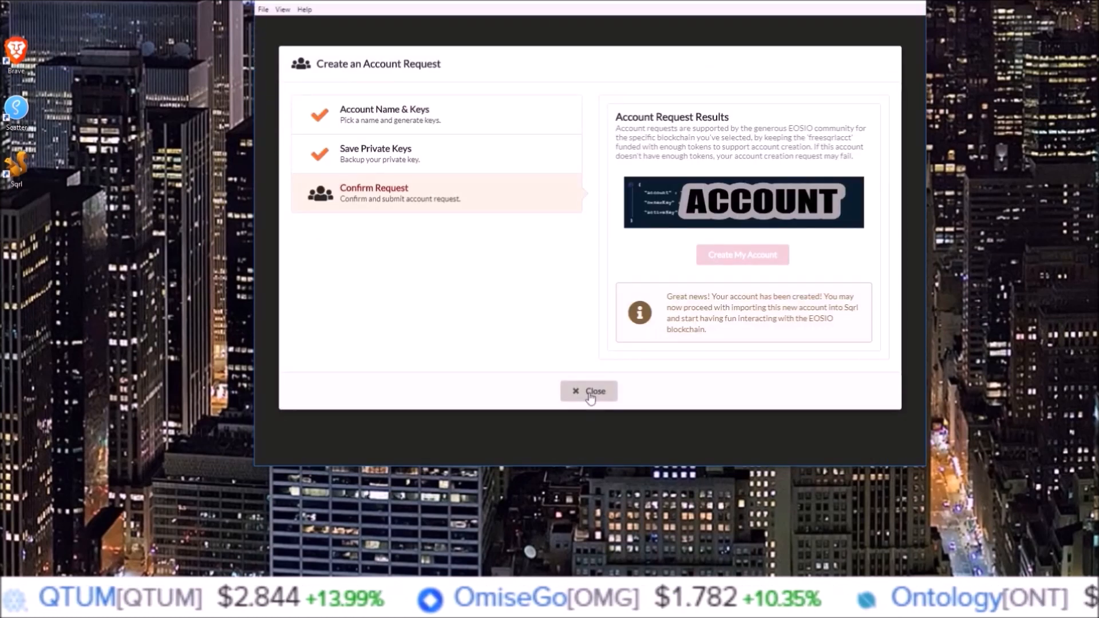
click(588, 391)
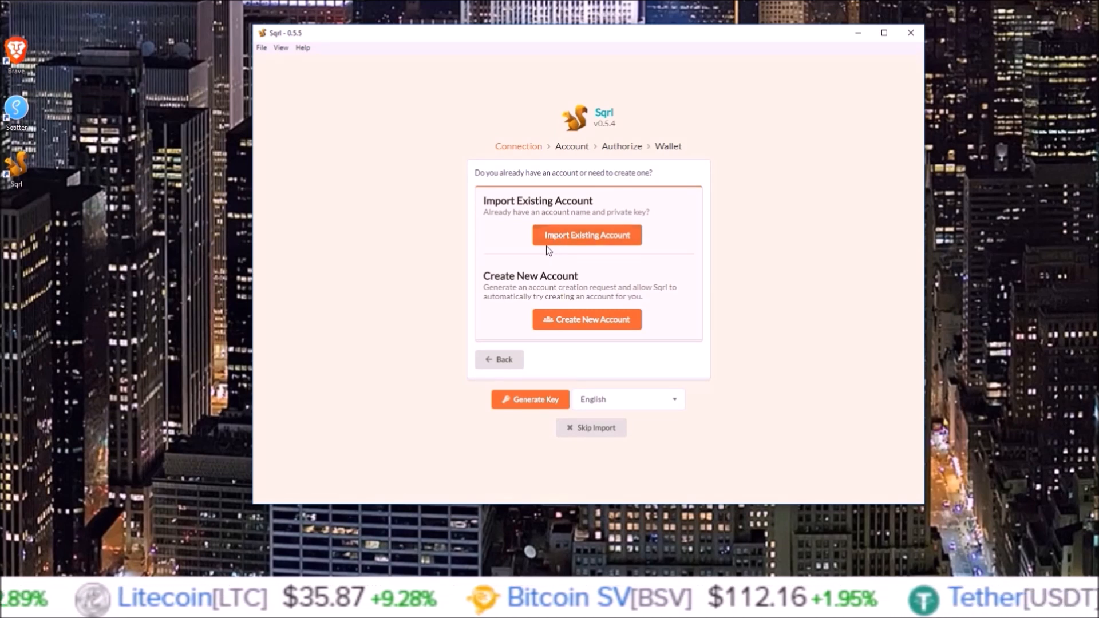
mouse_move(530, 259)
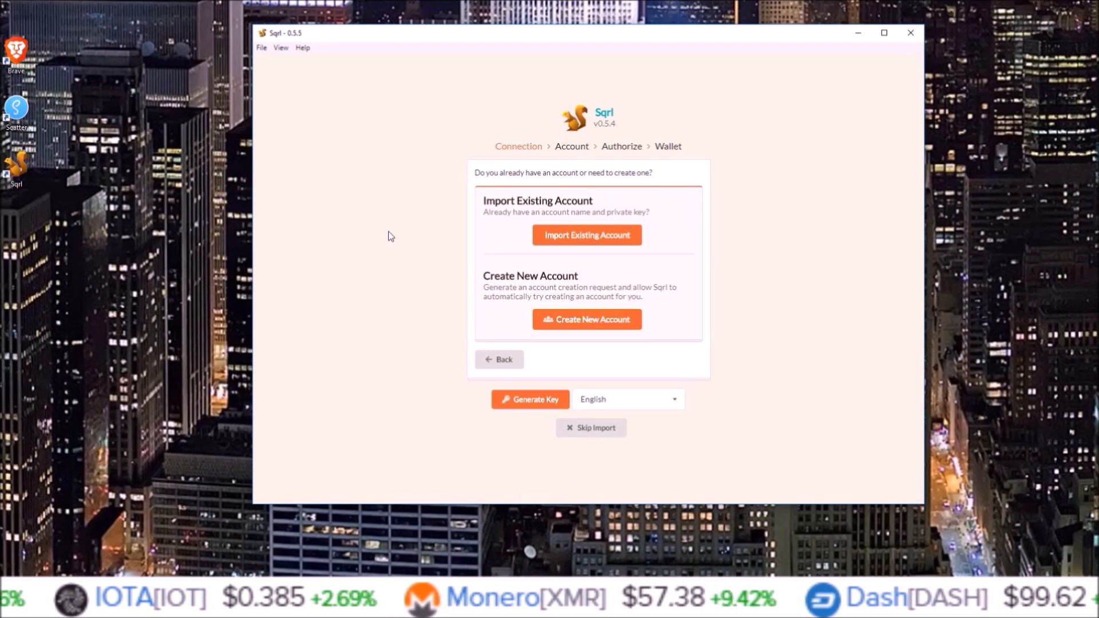
mouse_move(267, 239)
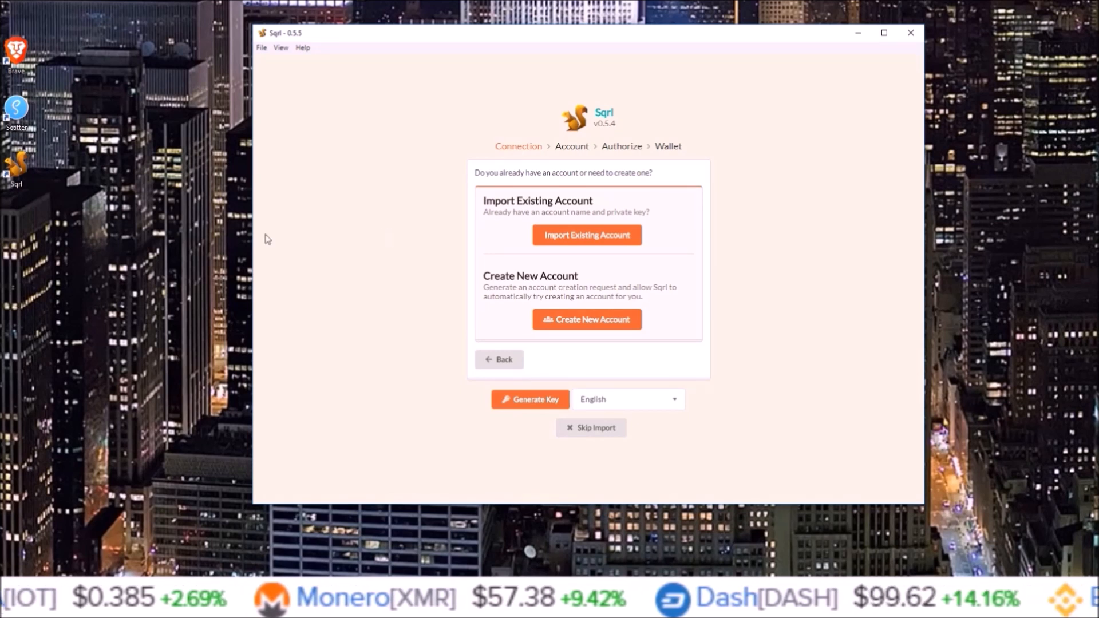